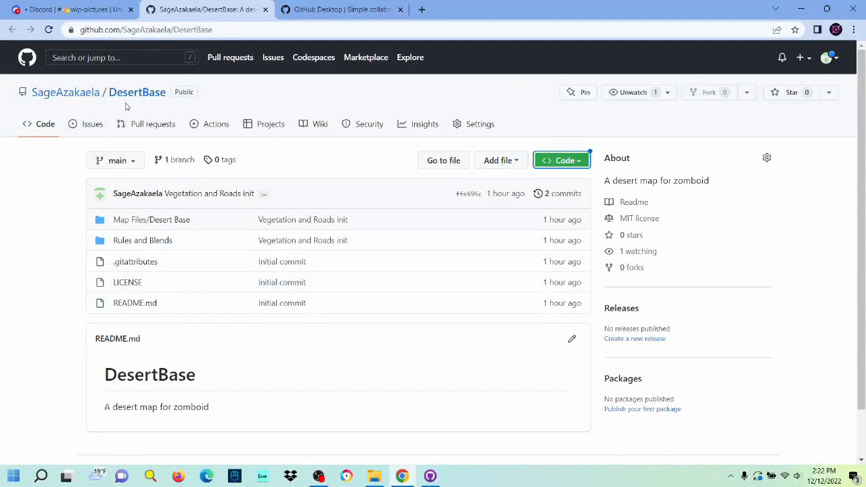
pyautogui.moveTo(138, 92)
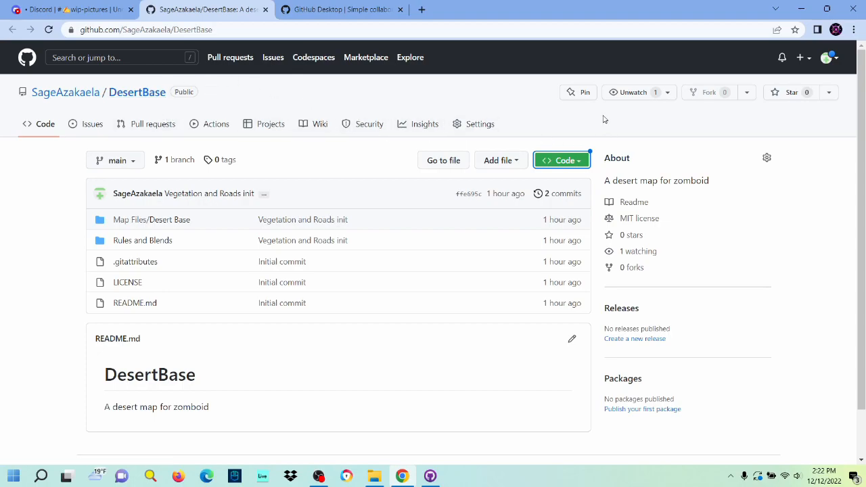
# Step: Send the DesertBase repository from its GitHub page to GitHub Desktop via Code > Open with GitHub Desktop
pyautogui.click(341, 9)
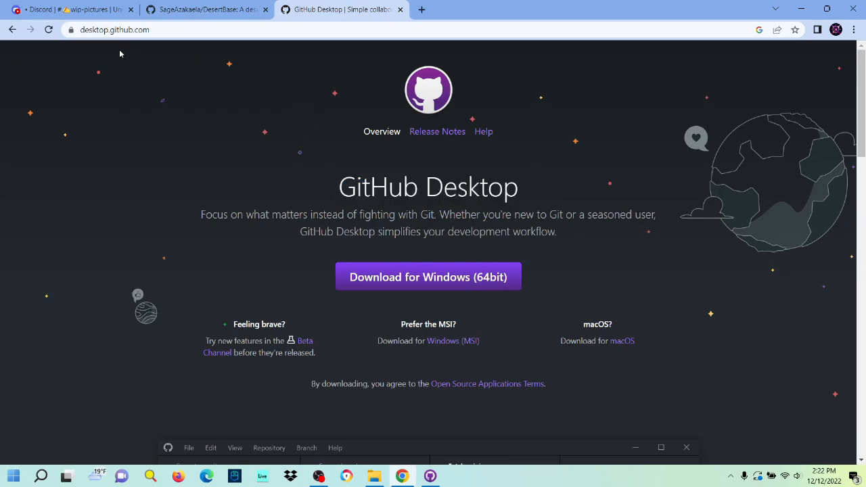
pyautogui.moveTo(430, 262)
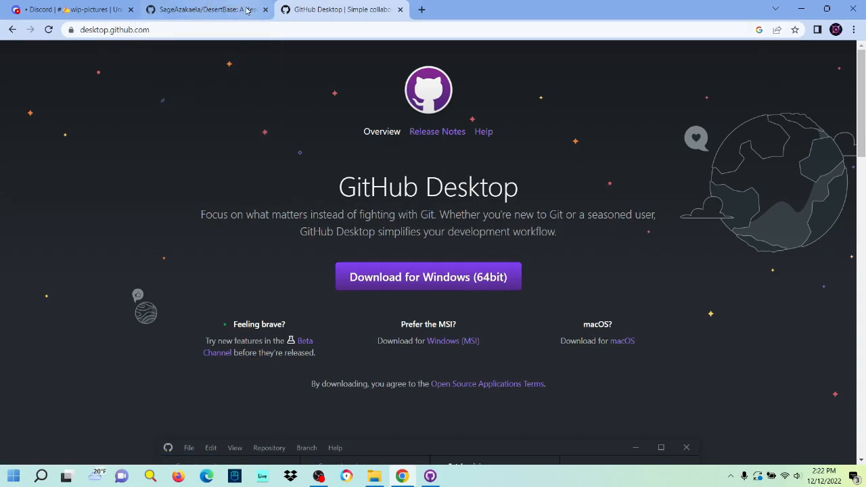
pyautogui.click(203, 10)
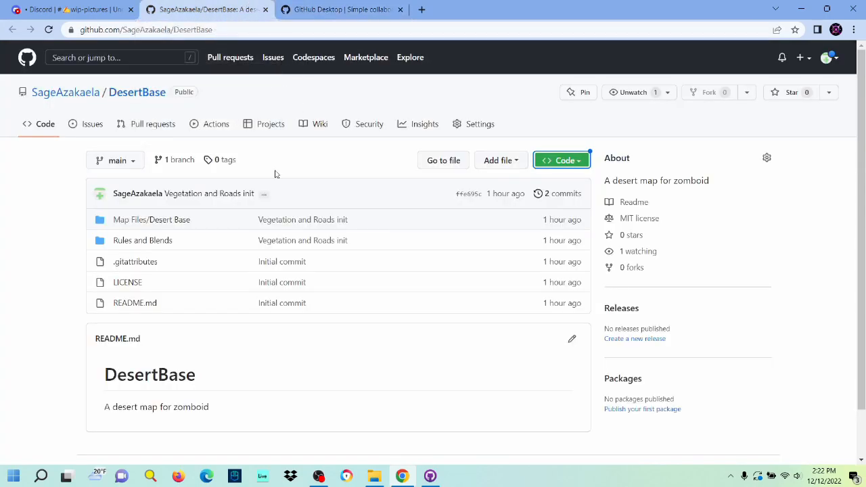
pyautogui.moveTo(309, 83)
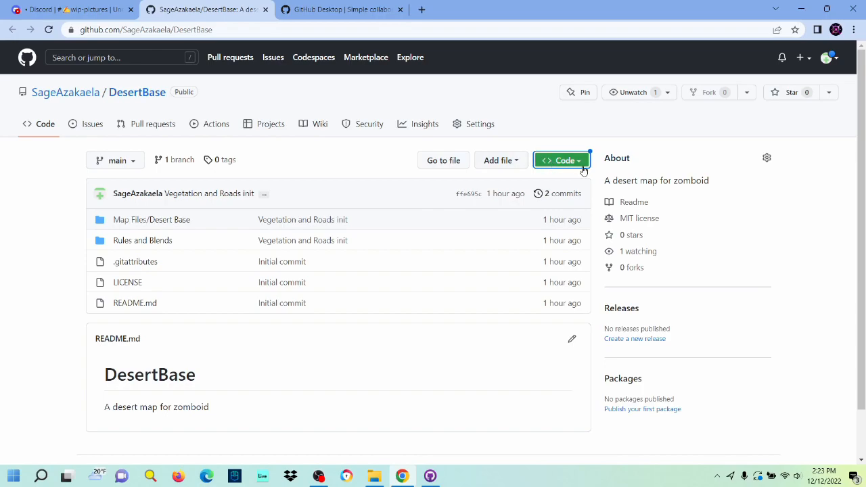
pyautogui.click(562, 159)
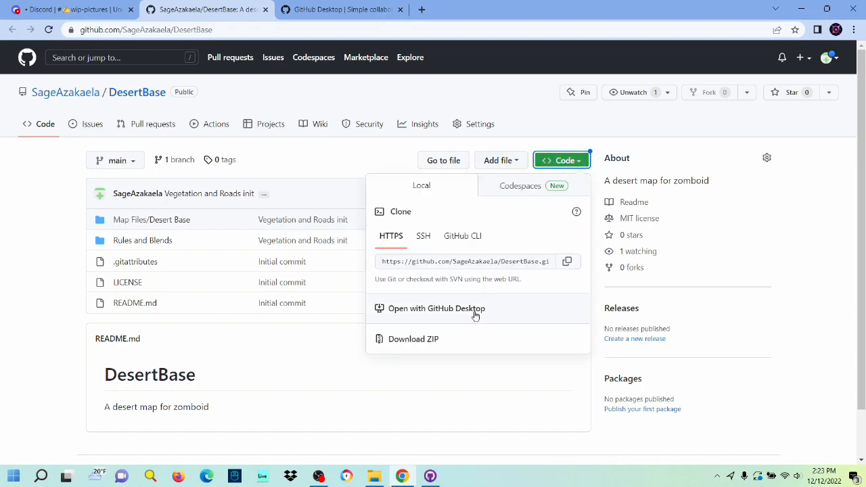
pyautogui.click(435, 308)
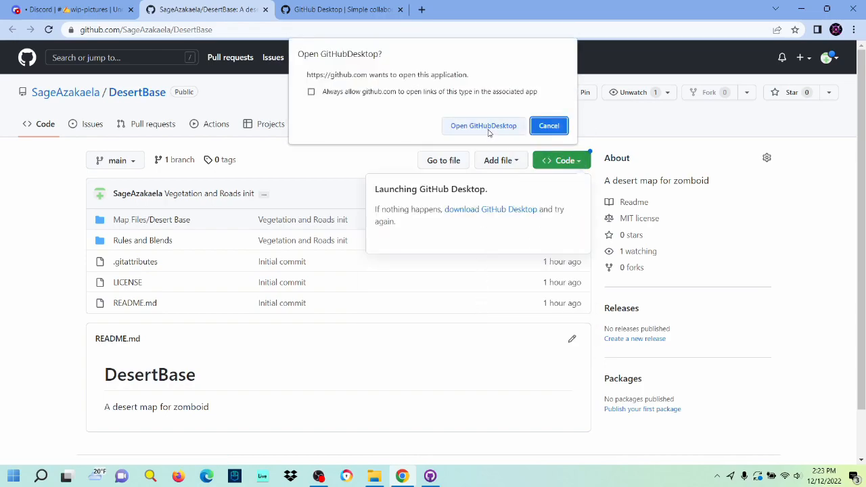
pyautogui.click(483, 125)
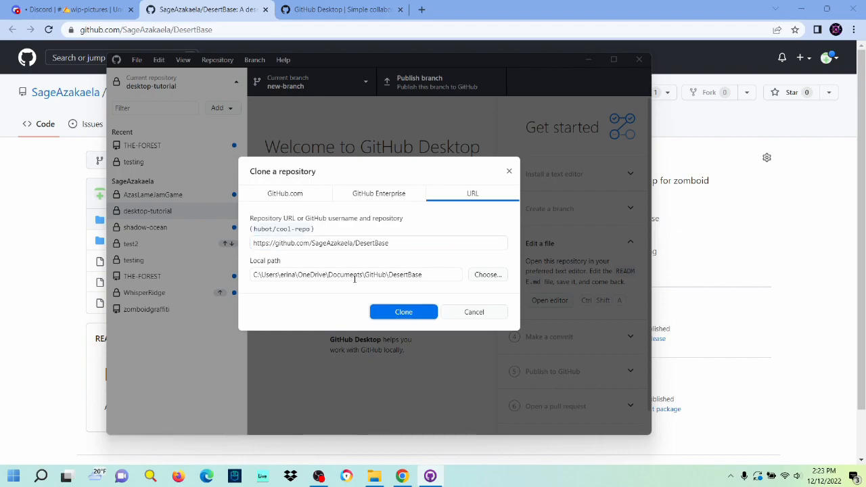
# Step: Clone DesertBase to the local GitHub documents folder, keeping the prefilled URL and path
pyautogui.doubleClick(335, 274)
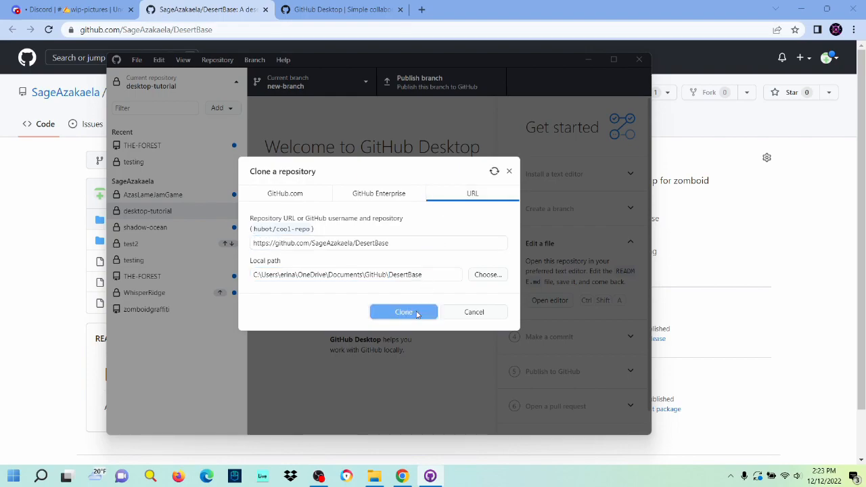
pyautogui.click(403, 311)
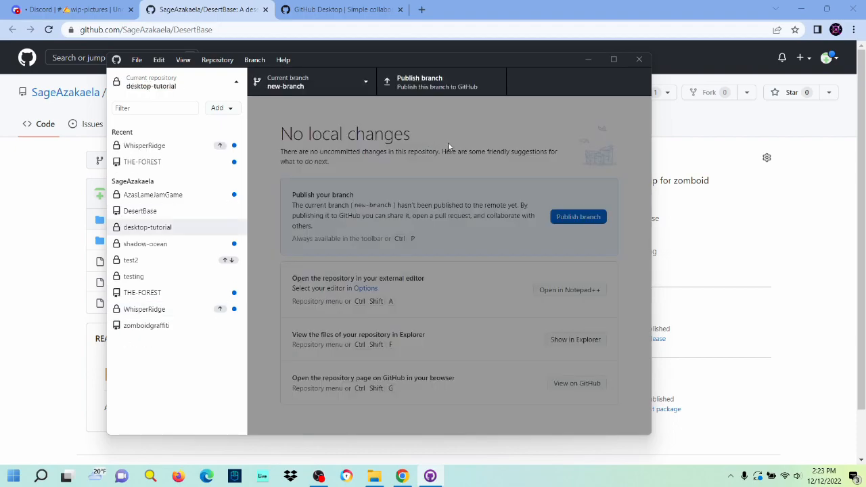
# Step: Make DesertBase the current repository and show its local folder in File Explorer
pyautogui.click(140, 211)
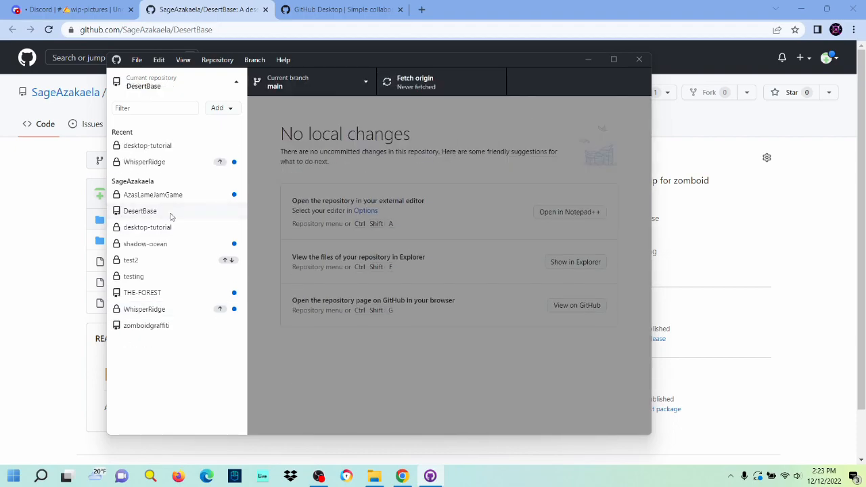
pyautogui.click(141, 211)
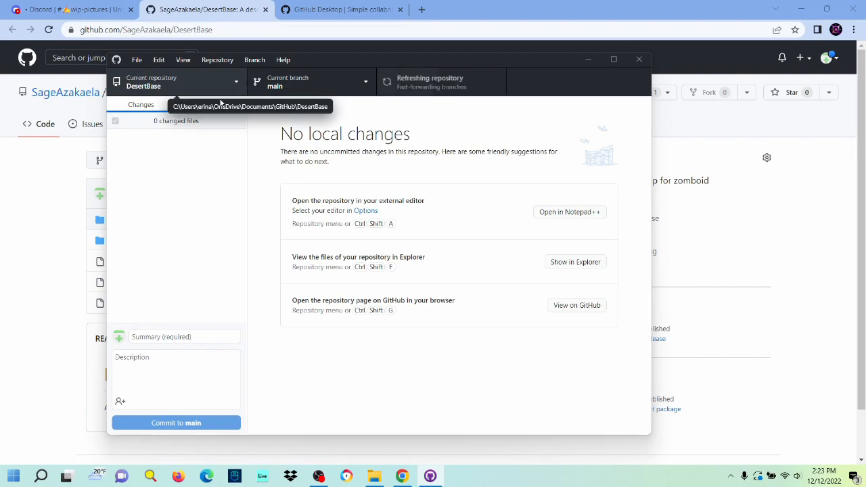
pyautogui.rightClick(130, 142)
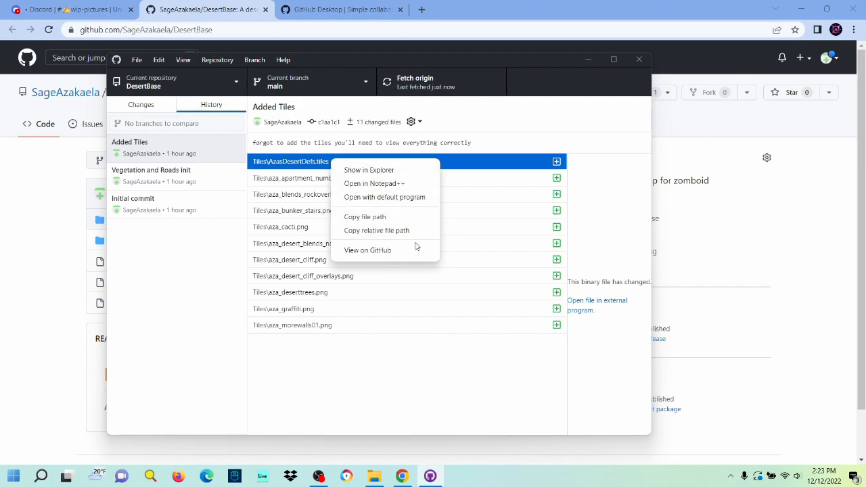
pyautogui.moveTo(368, 249)
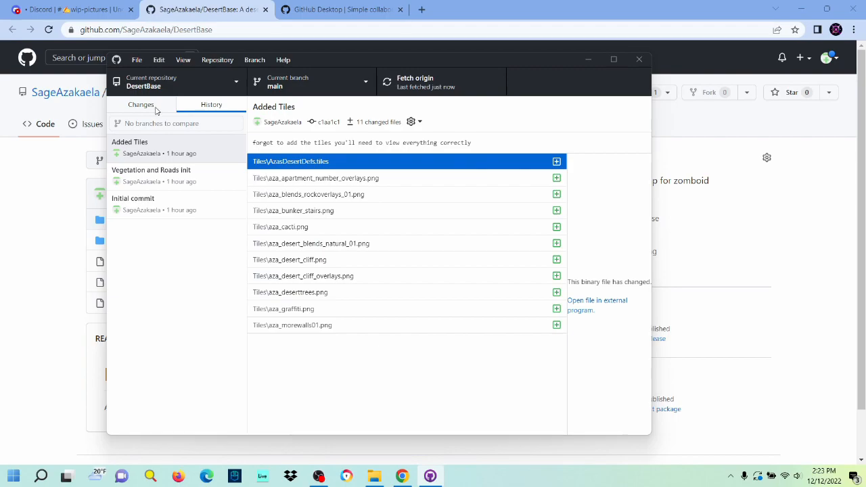
pyautogui.click(141, 104)
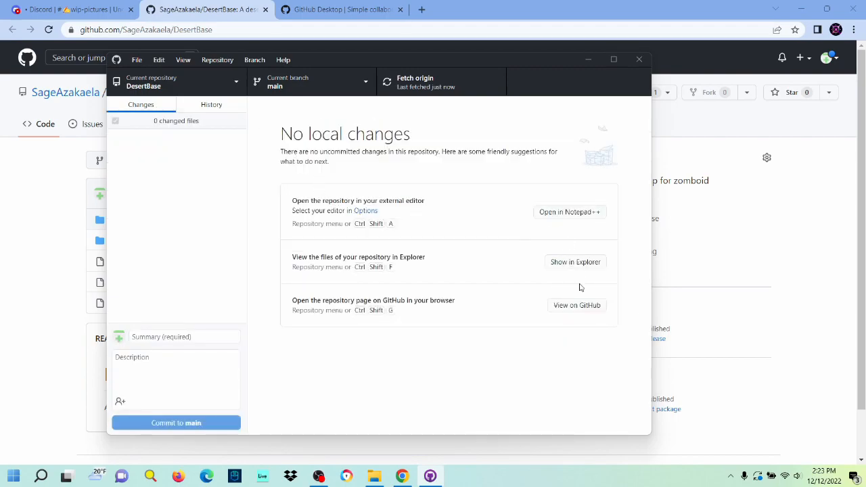
pyautogui.click(573, 262)
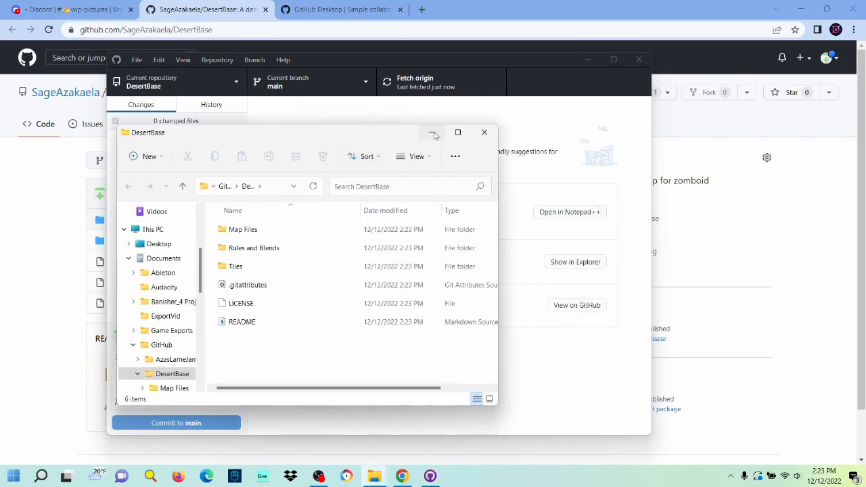
# Step: Select all tile sheet images in DesertBase\Tiles and browse to the Project Zomboid Modding Tools Tiles folder
pyautogui.click(457, 133)
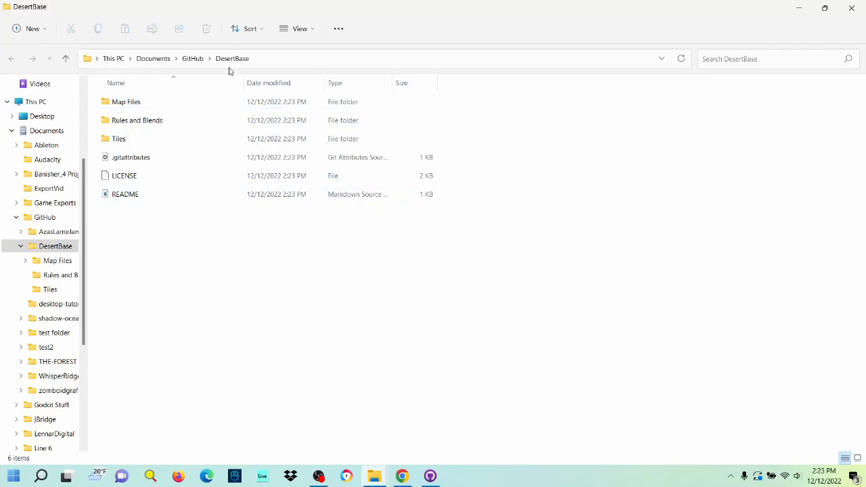
pyautogui.click(136, 119)
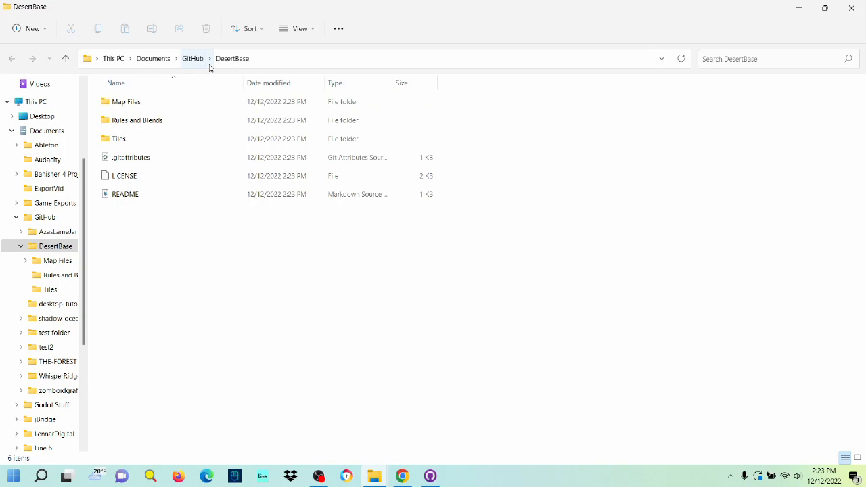
pyautogui.click(127, 101)
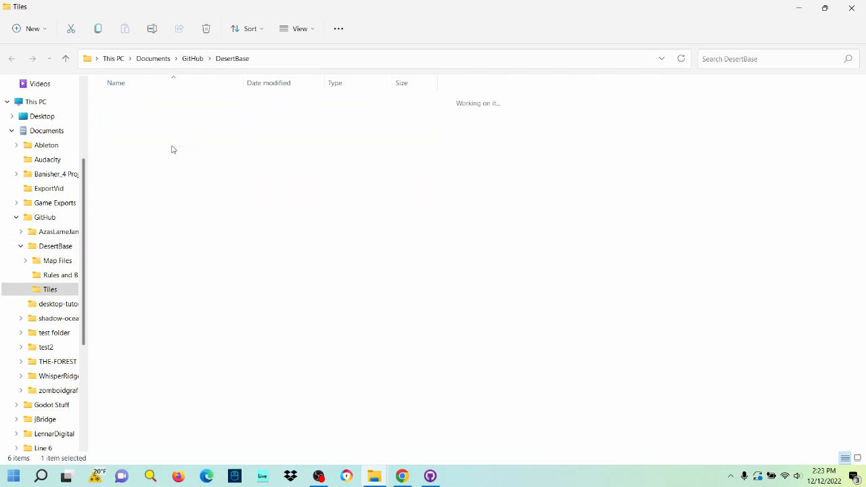
pyautogui.click(50, 289)
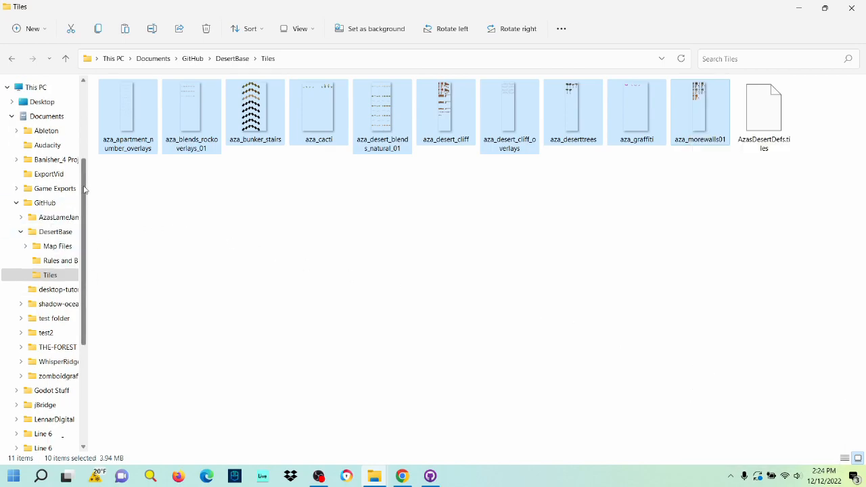
pyautogui.scroll(-3)
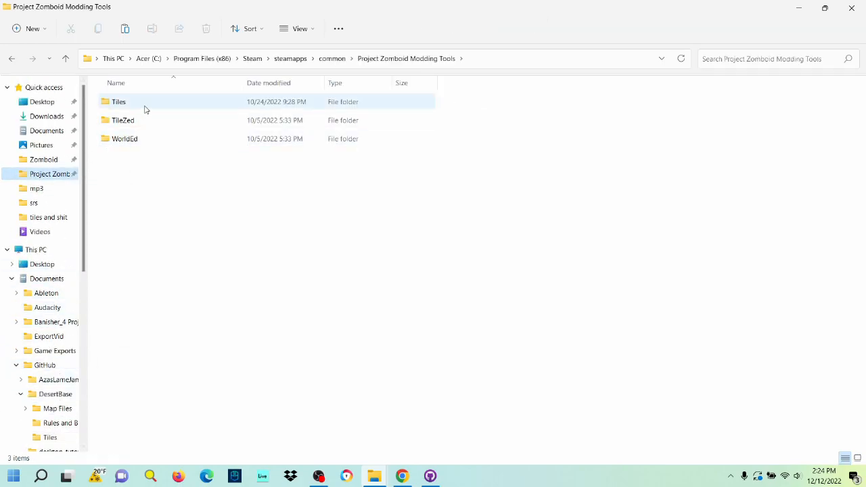
pyautogui.doubleClick(119, 101)
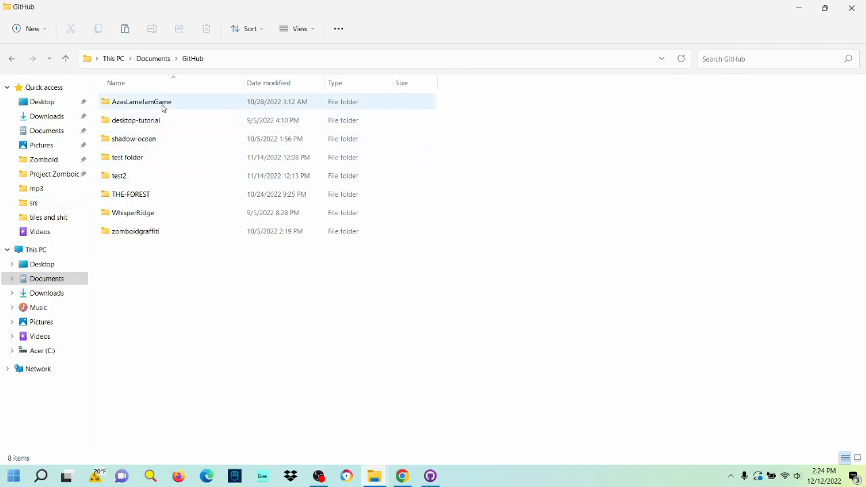
# Step: Navigate DesertBase > Map Files > Desert Base > tmsworld and open DesertBase.pzw in WorldEd
pyautogui.click(133, 137)
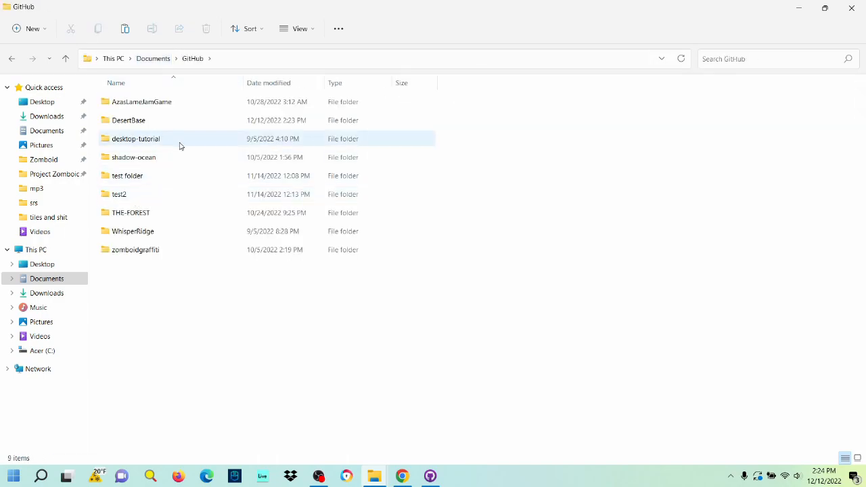
pyautogui.doubleClick(128, 119)
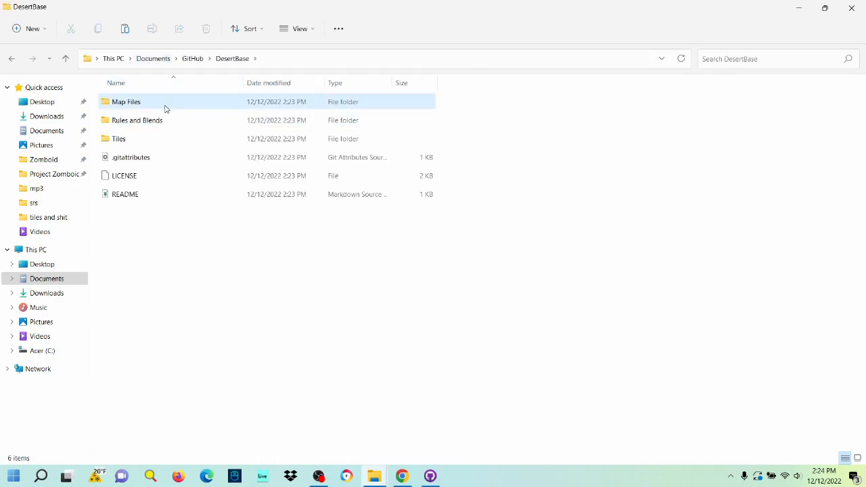
pyautogui.doubleClick(125, 102)
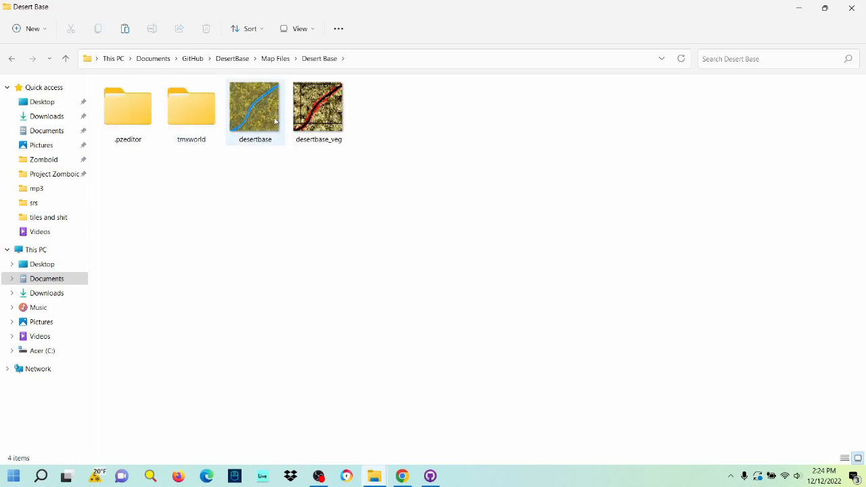
pyautogui.doubleClick(192, 107)
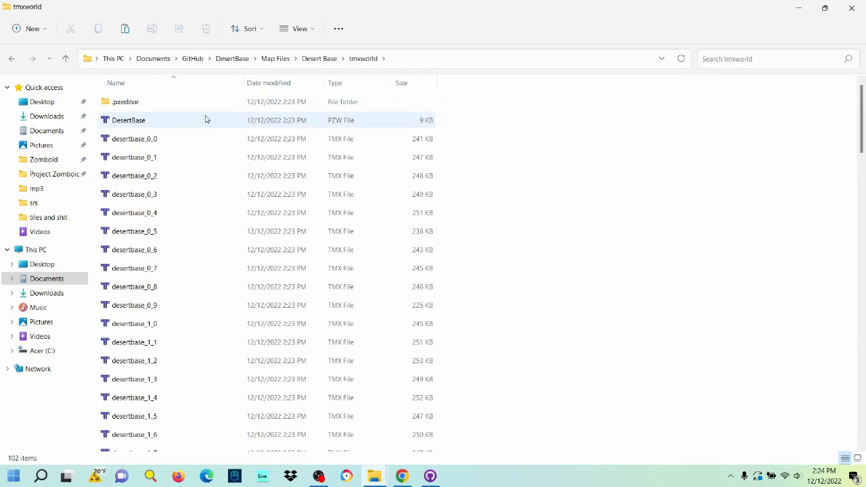
pyautogui.rightClick(127, 119)
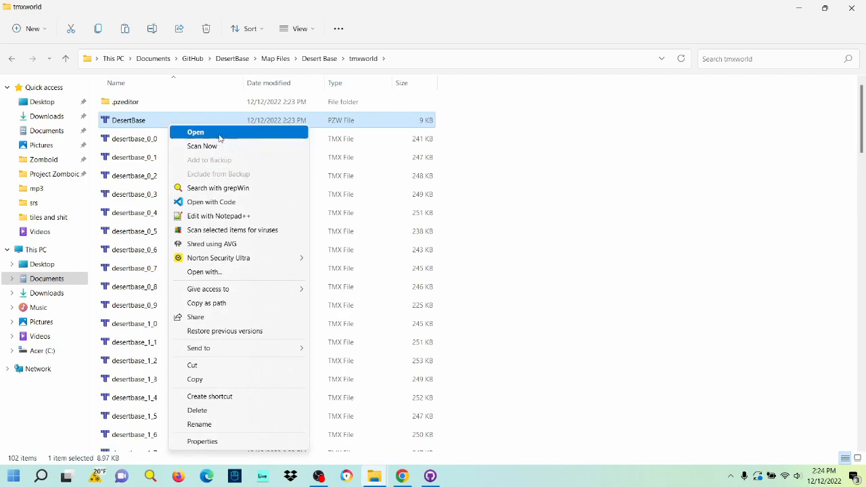
pyautogui.click(195, 133)
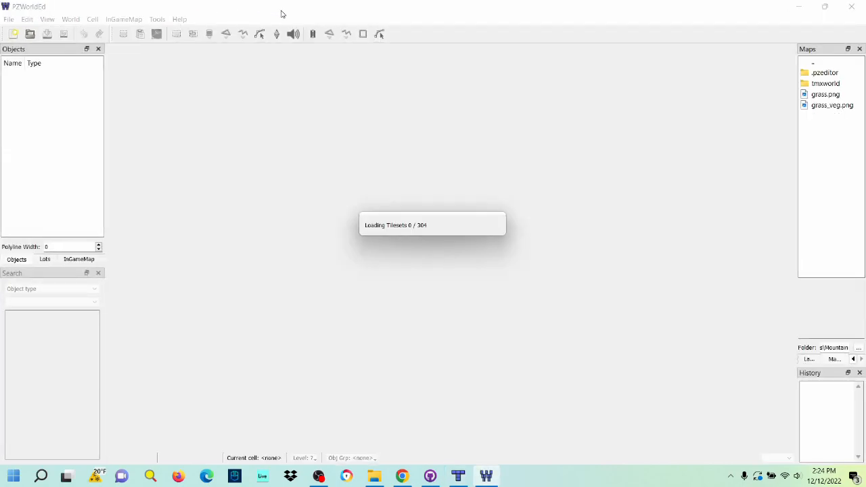
pyautogui.moveTo(94, 196)
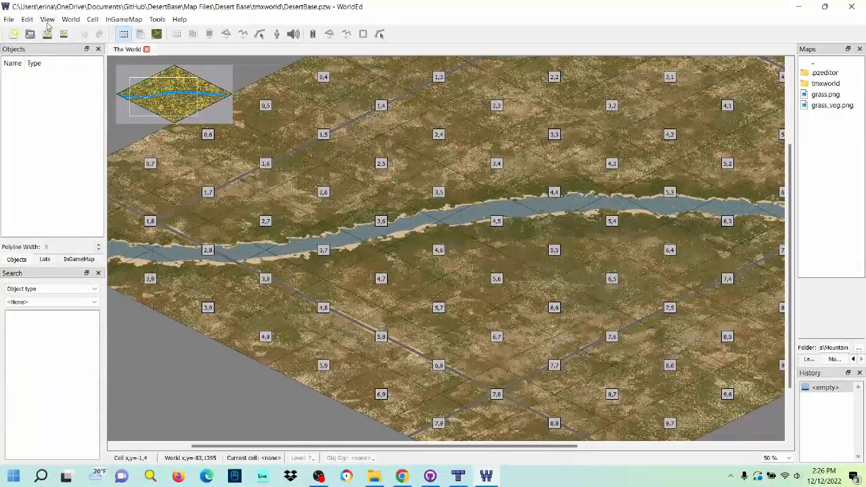
# Step: Toggle a display option from the View menu once the DesertBase world has loaded
pyautogui.click(46, 19)
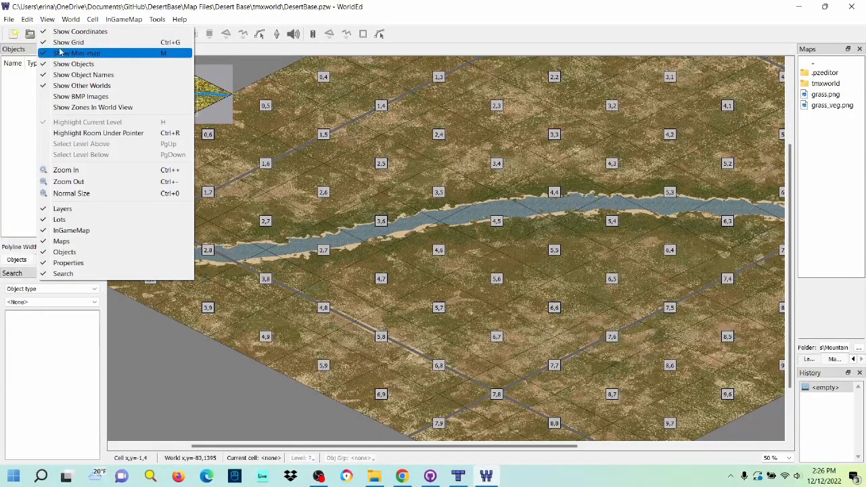
pyautogui.moveTo(92, 106)
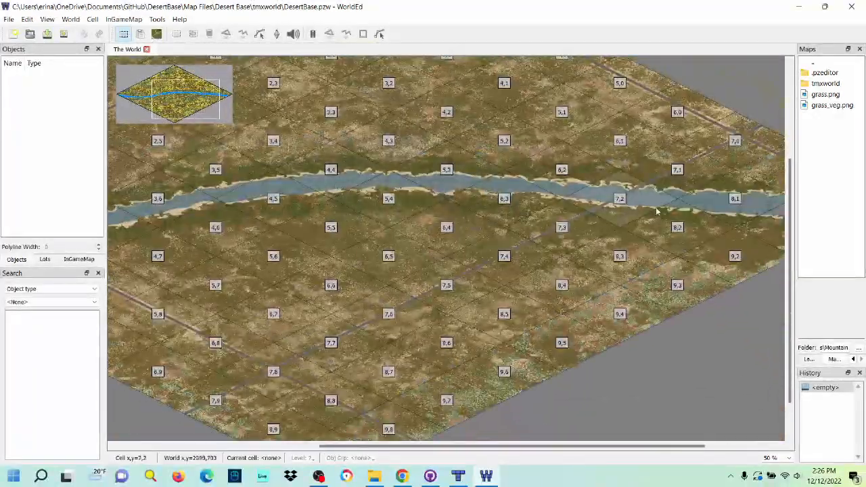
# Step: Edit cell 5,5 in TileZed and show the BMP tool's Options with its rules and blends files
pyautogui.click(330, 227)
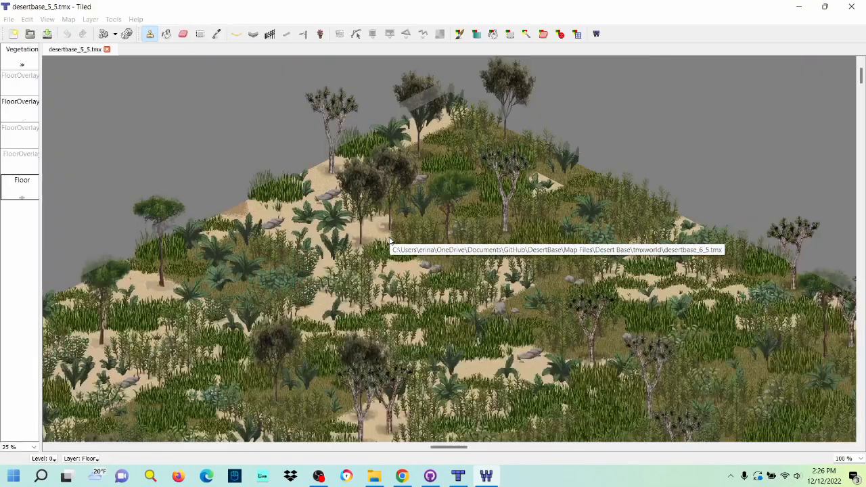
pyautogui.click(460, 33)
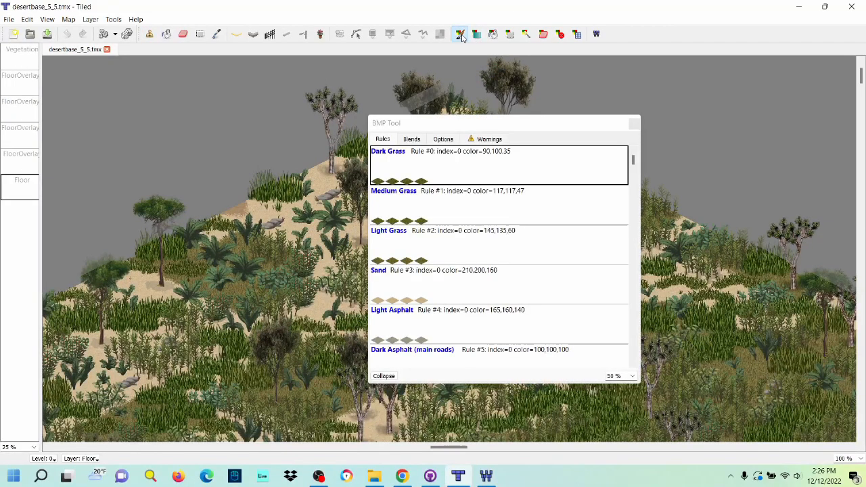
pyautogui.click(443, 138)
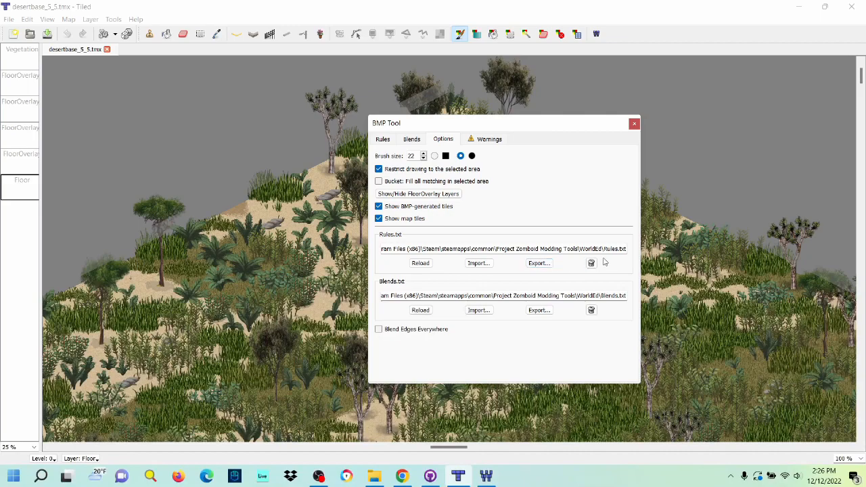
pyautogui.moveTo(527, 162)
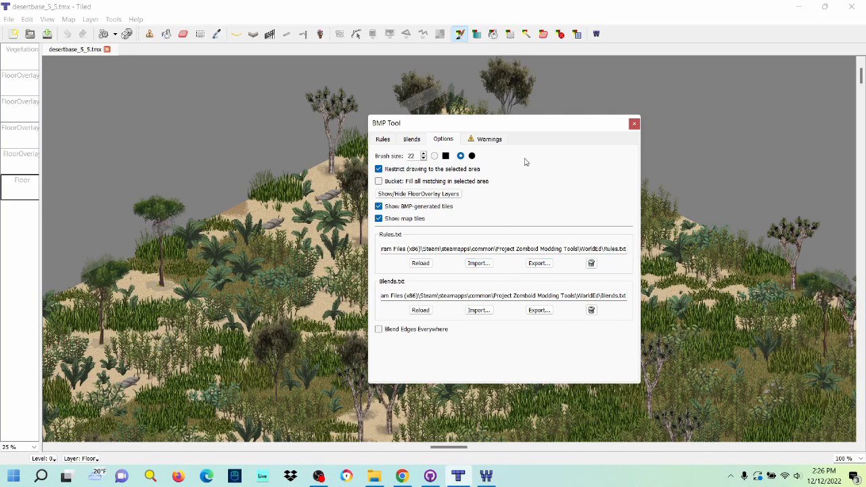
# Step: Import Rules and Blends from DesertBase\Rules and Blends, then reload so the cell redraws
pyautogui.click(479, 262)
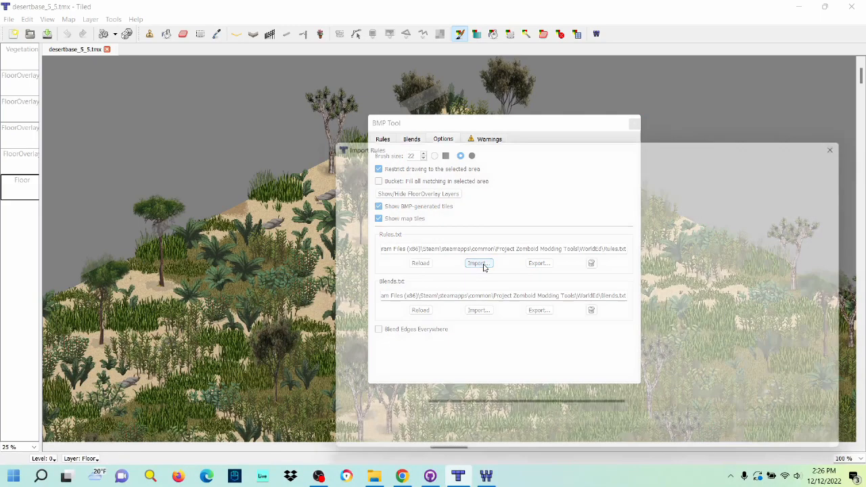
pyautogui.click(479, 262)
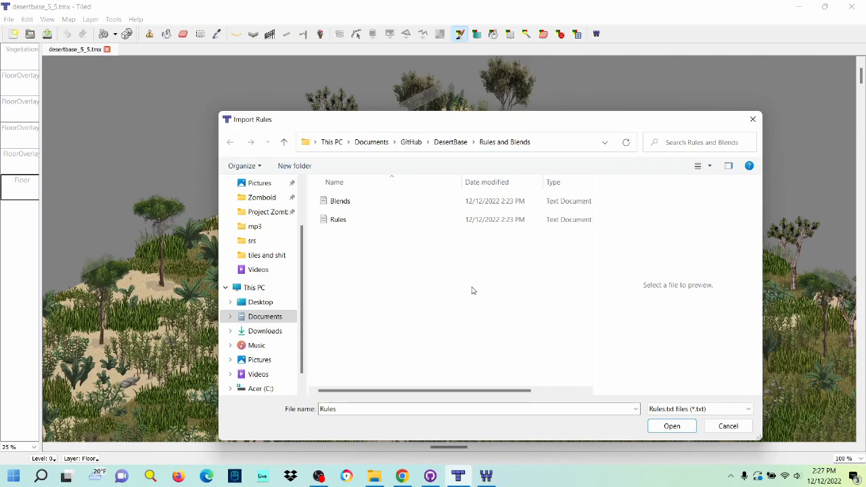
pyautogui.moveTo(479, 163)
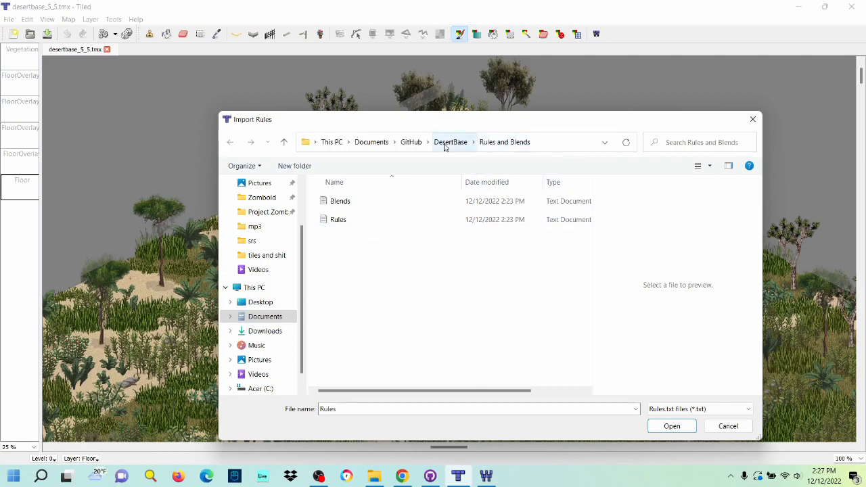
pyautogui.click(451, 142)
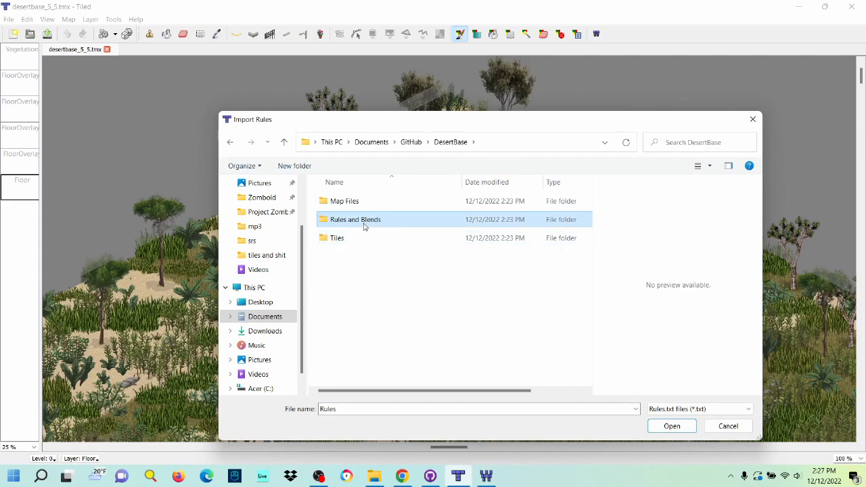
pyautogui.doubleClick(356, 219)
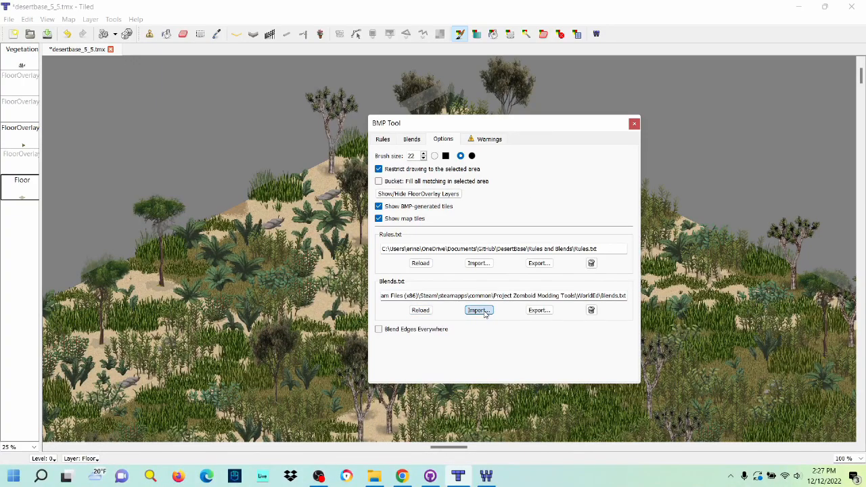
pyautogui.click(479, 310)
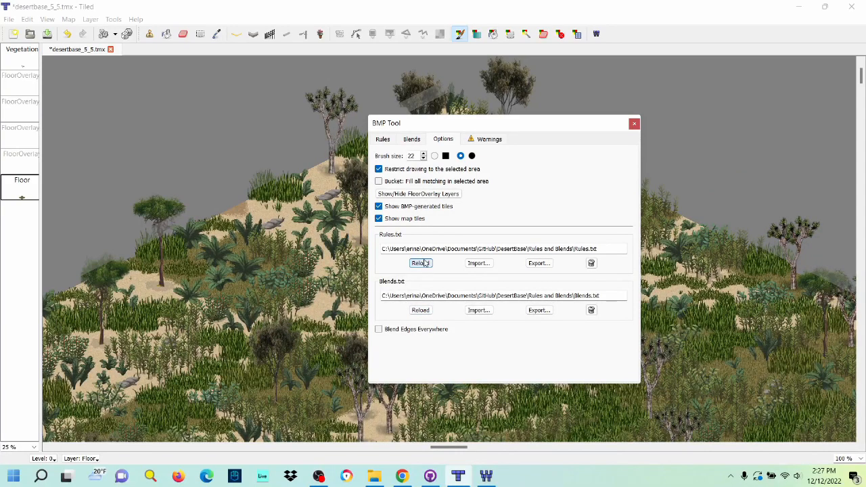
pyautogui.click(633, 123)
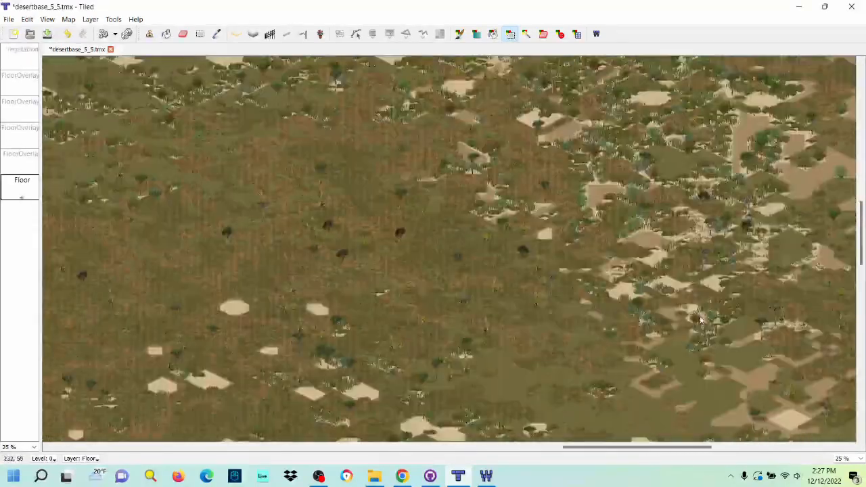
# Step: Zoom out to inspect cell 5,5's regenerated terrain before returning to WorldEd
pyautogui.scroll(-3)
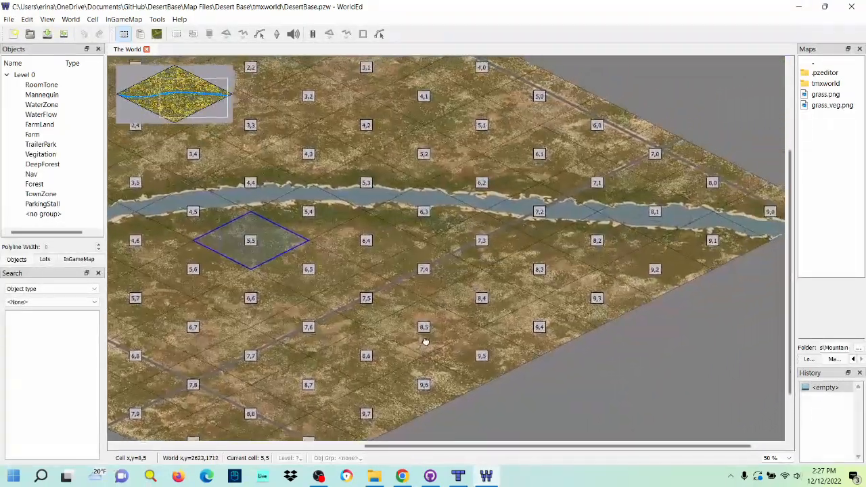
# Step: Zoom the world view to 10% to show the whole river, then select cell 8,2 beside it
pyautogui.moveTo(425, 341); pyautogui.dragTo(571, 376)
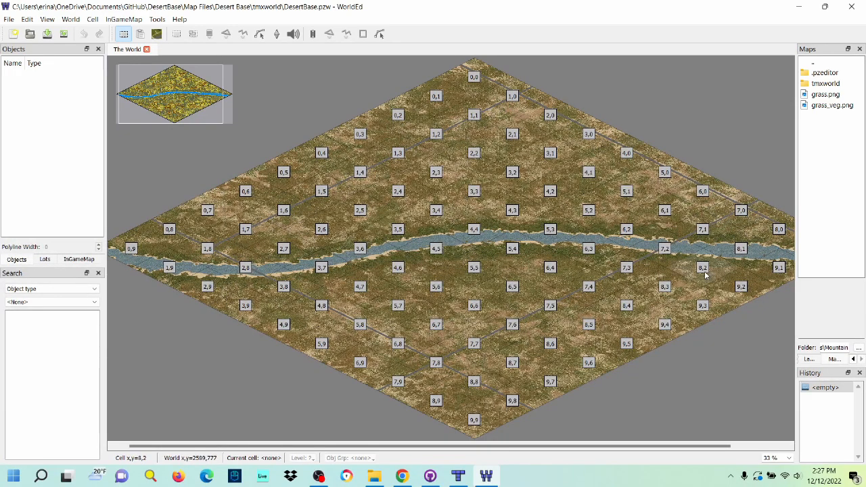
pyautogui.click(703, 267)
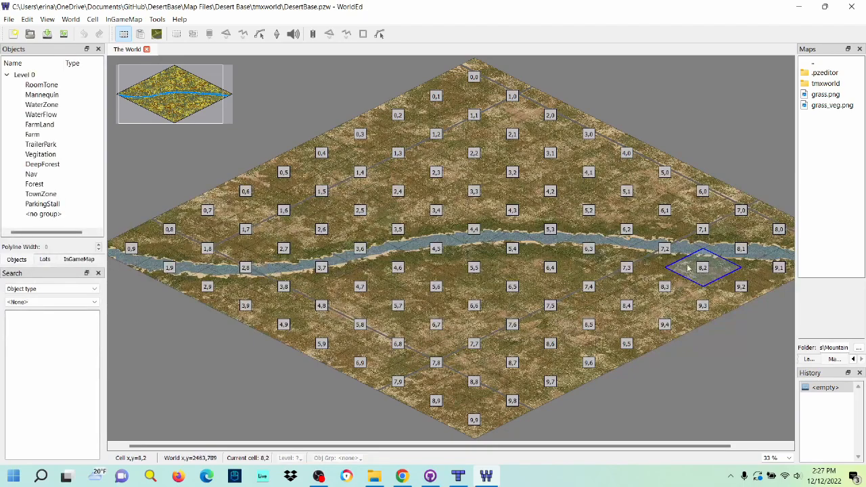